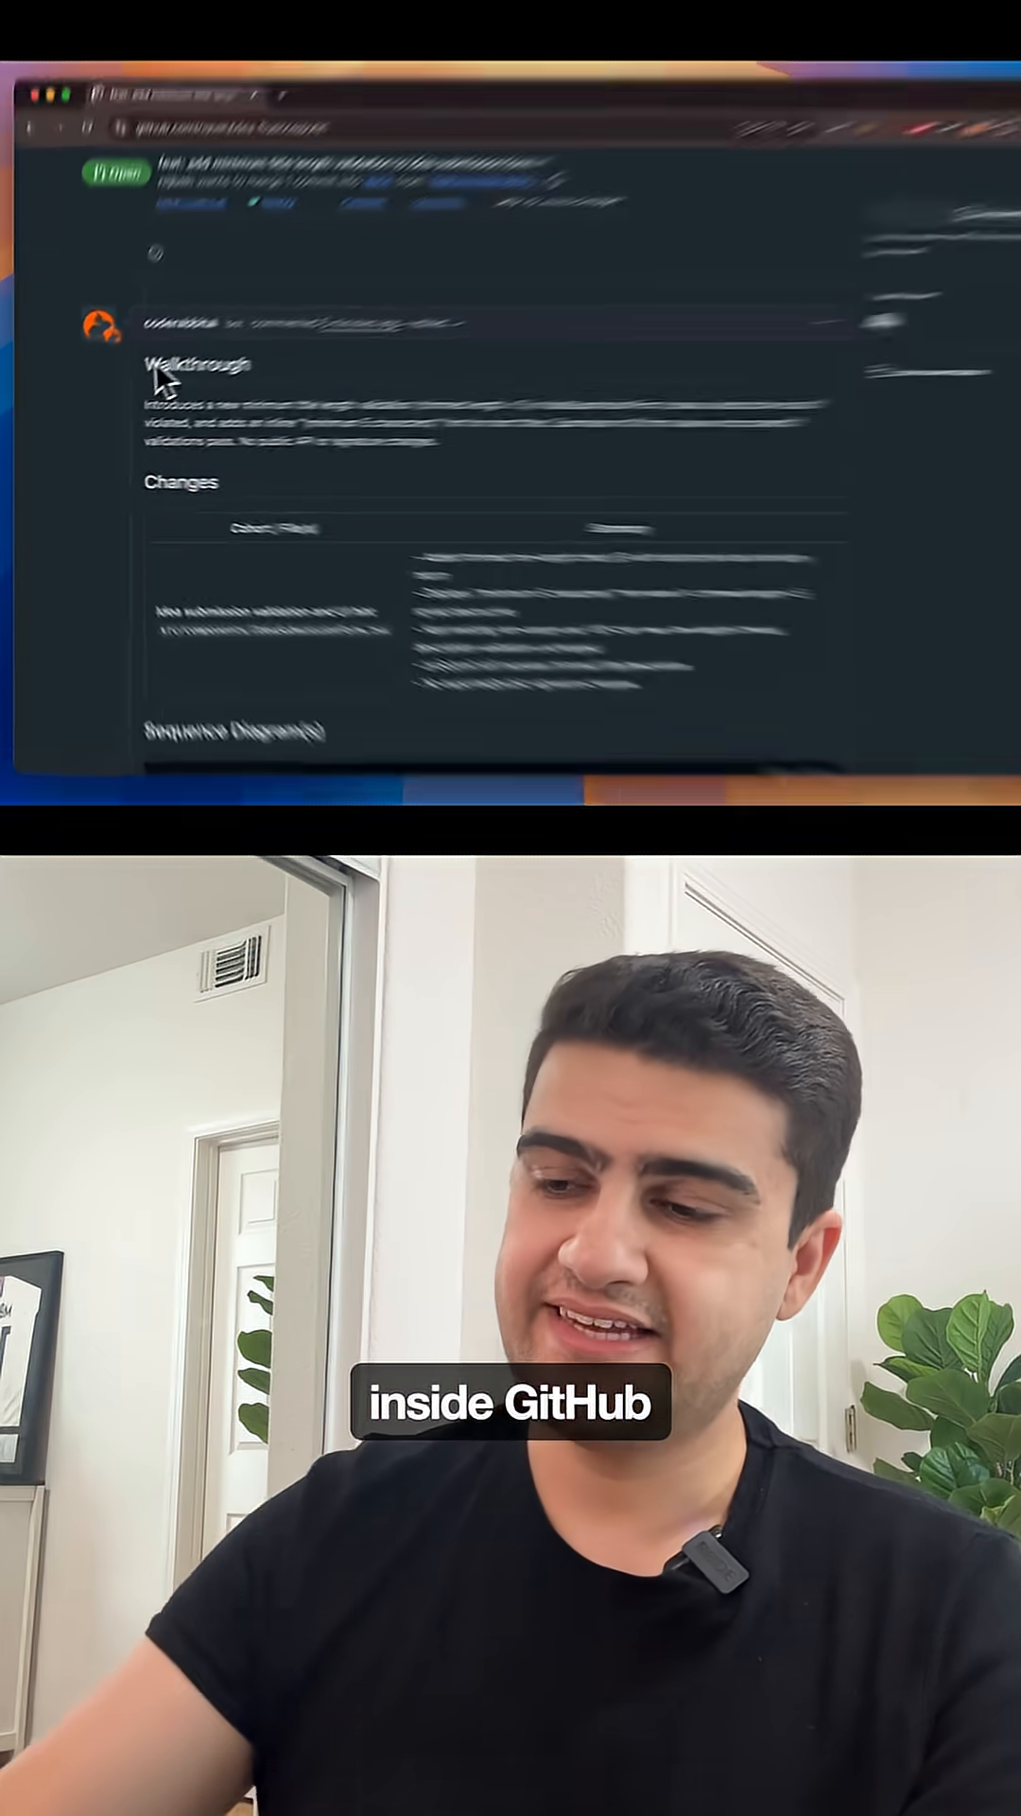
Read CodeRabbit's PR comment through the Walkthrough, Poem and passed Pre-merge checks
{"action": "scroll", "scroll_direction": "down", "scroll_amount": 3}
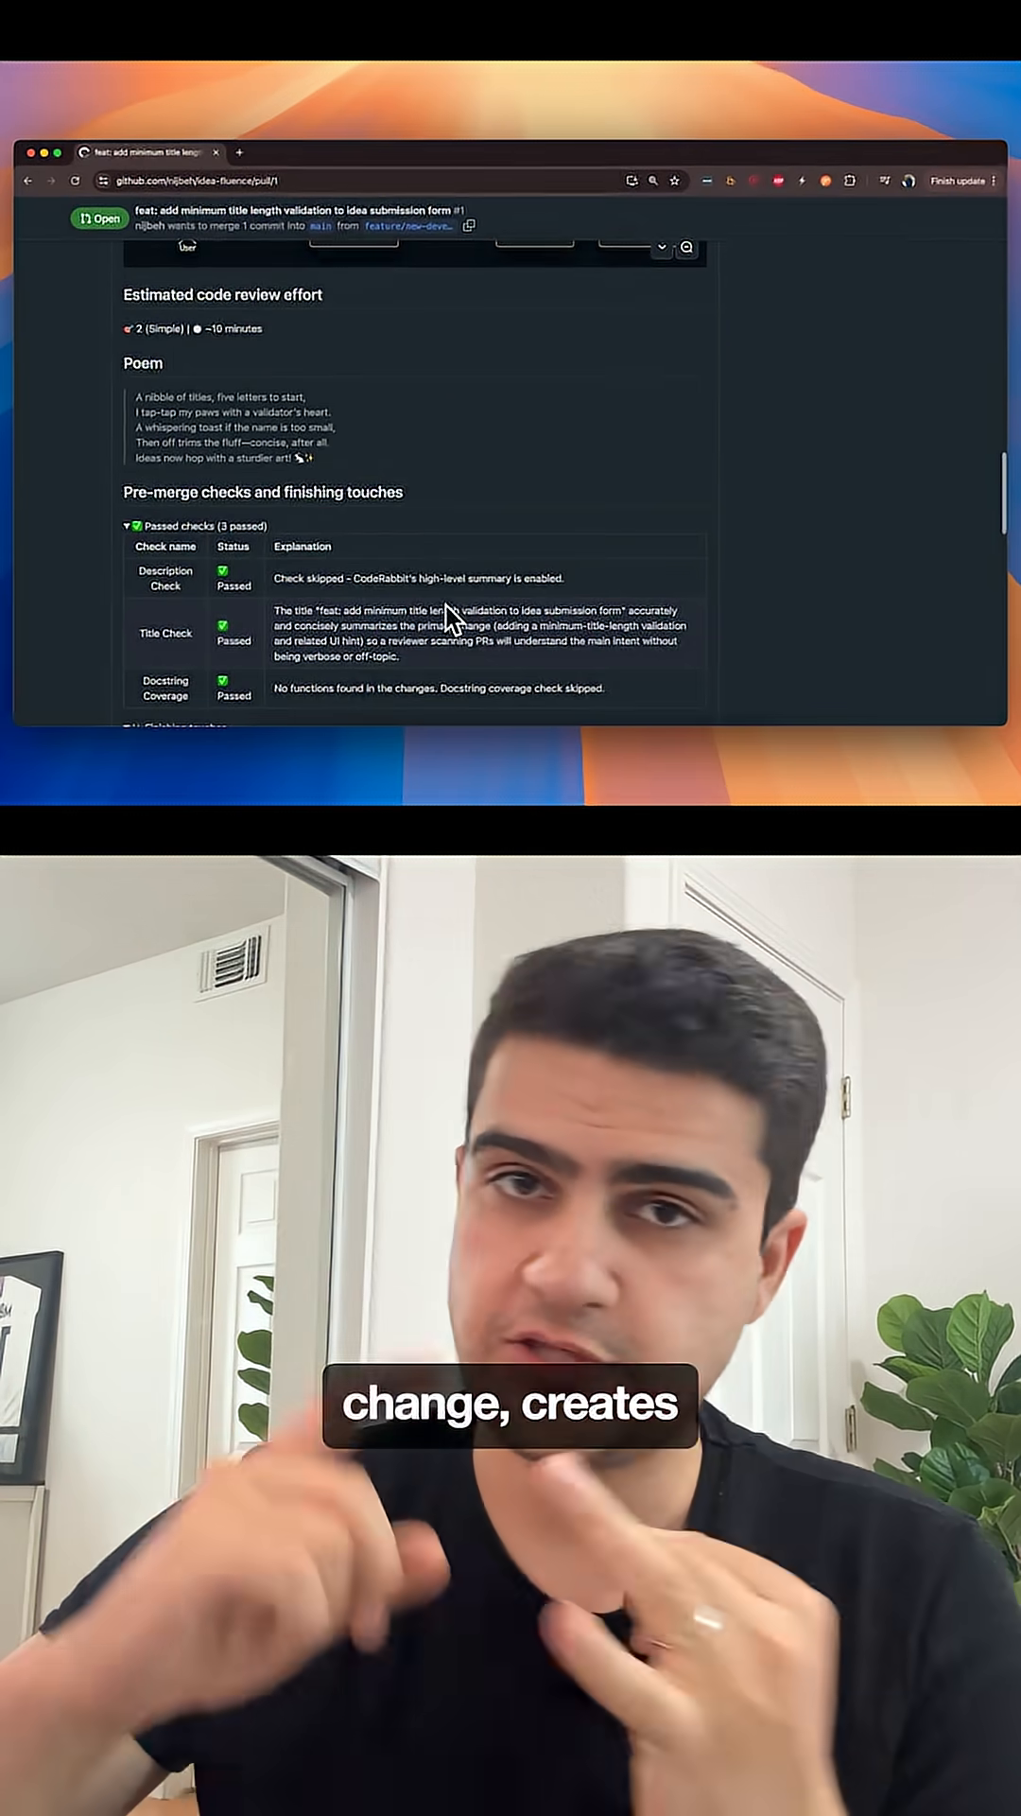
{"action": "scroll", "scroll_direction": "down", "scroll_amount": 3}
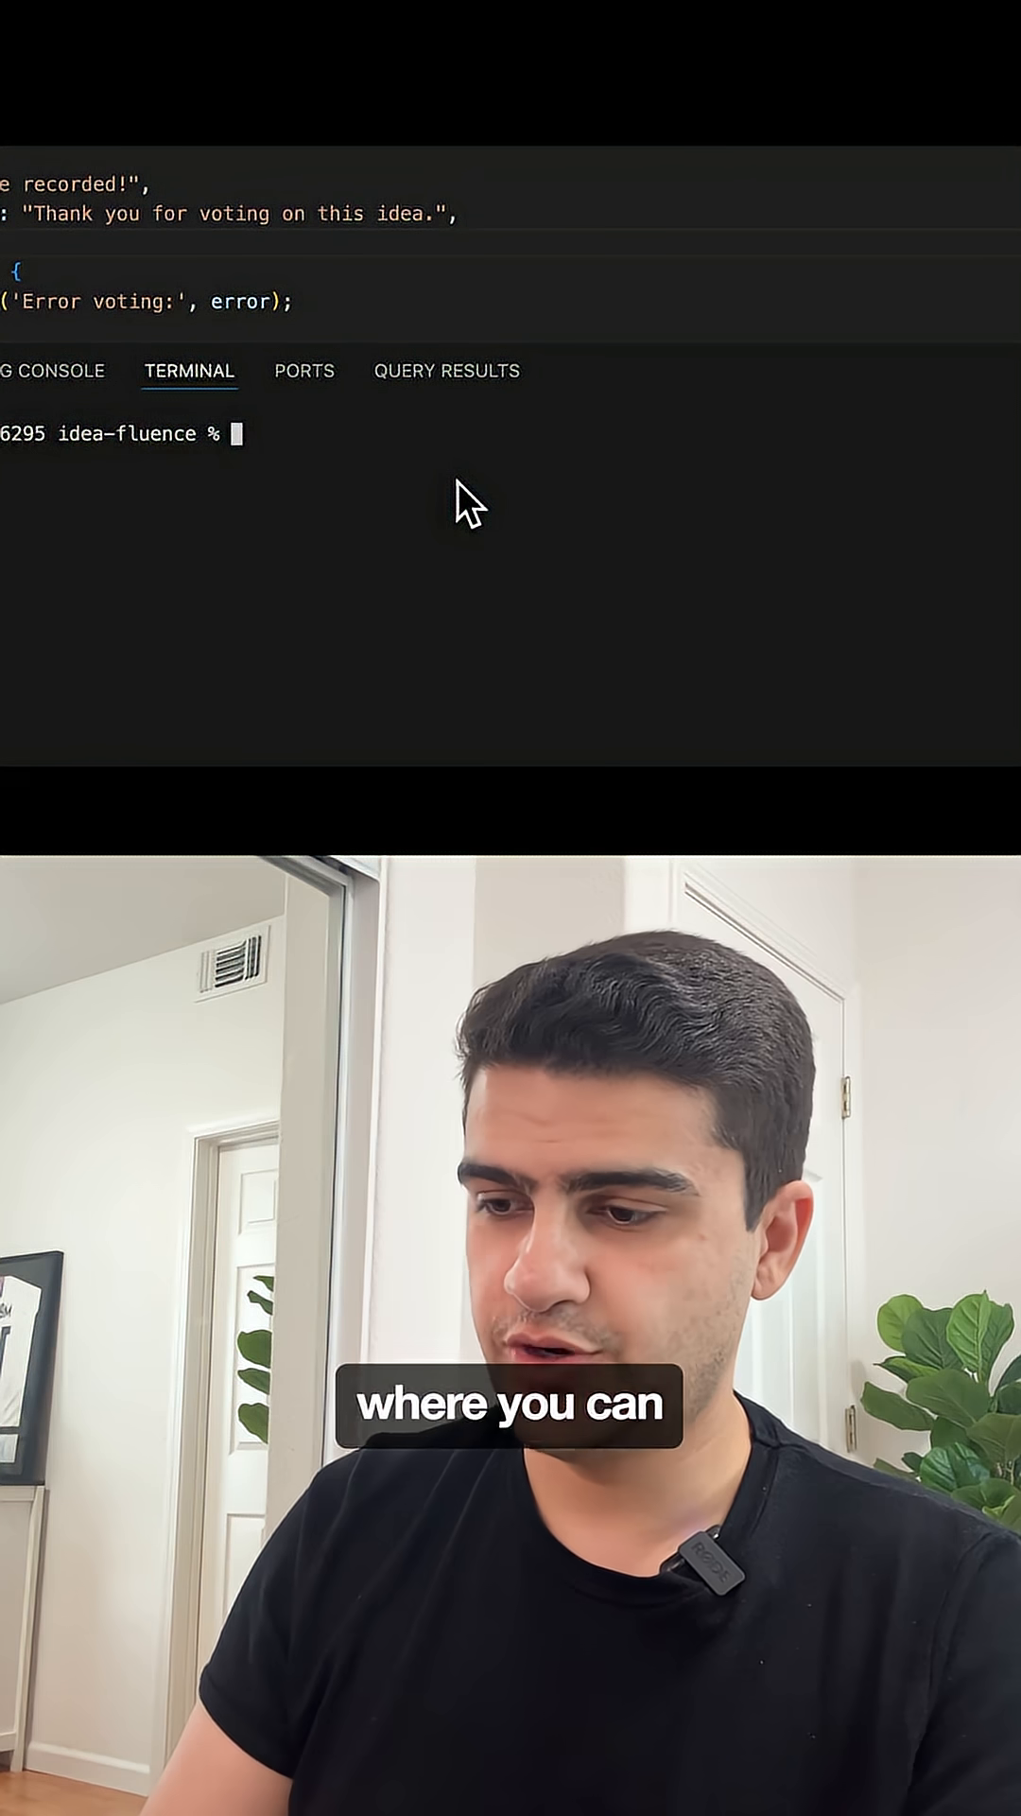
Run the coderabbit command in the terminal to review the local changes
{"action": "type", "text": "coderabbit"}
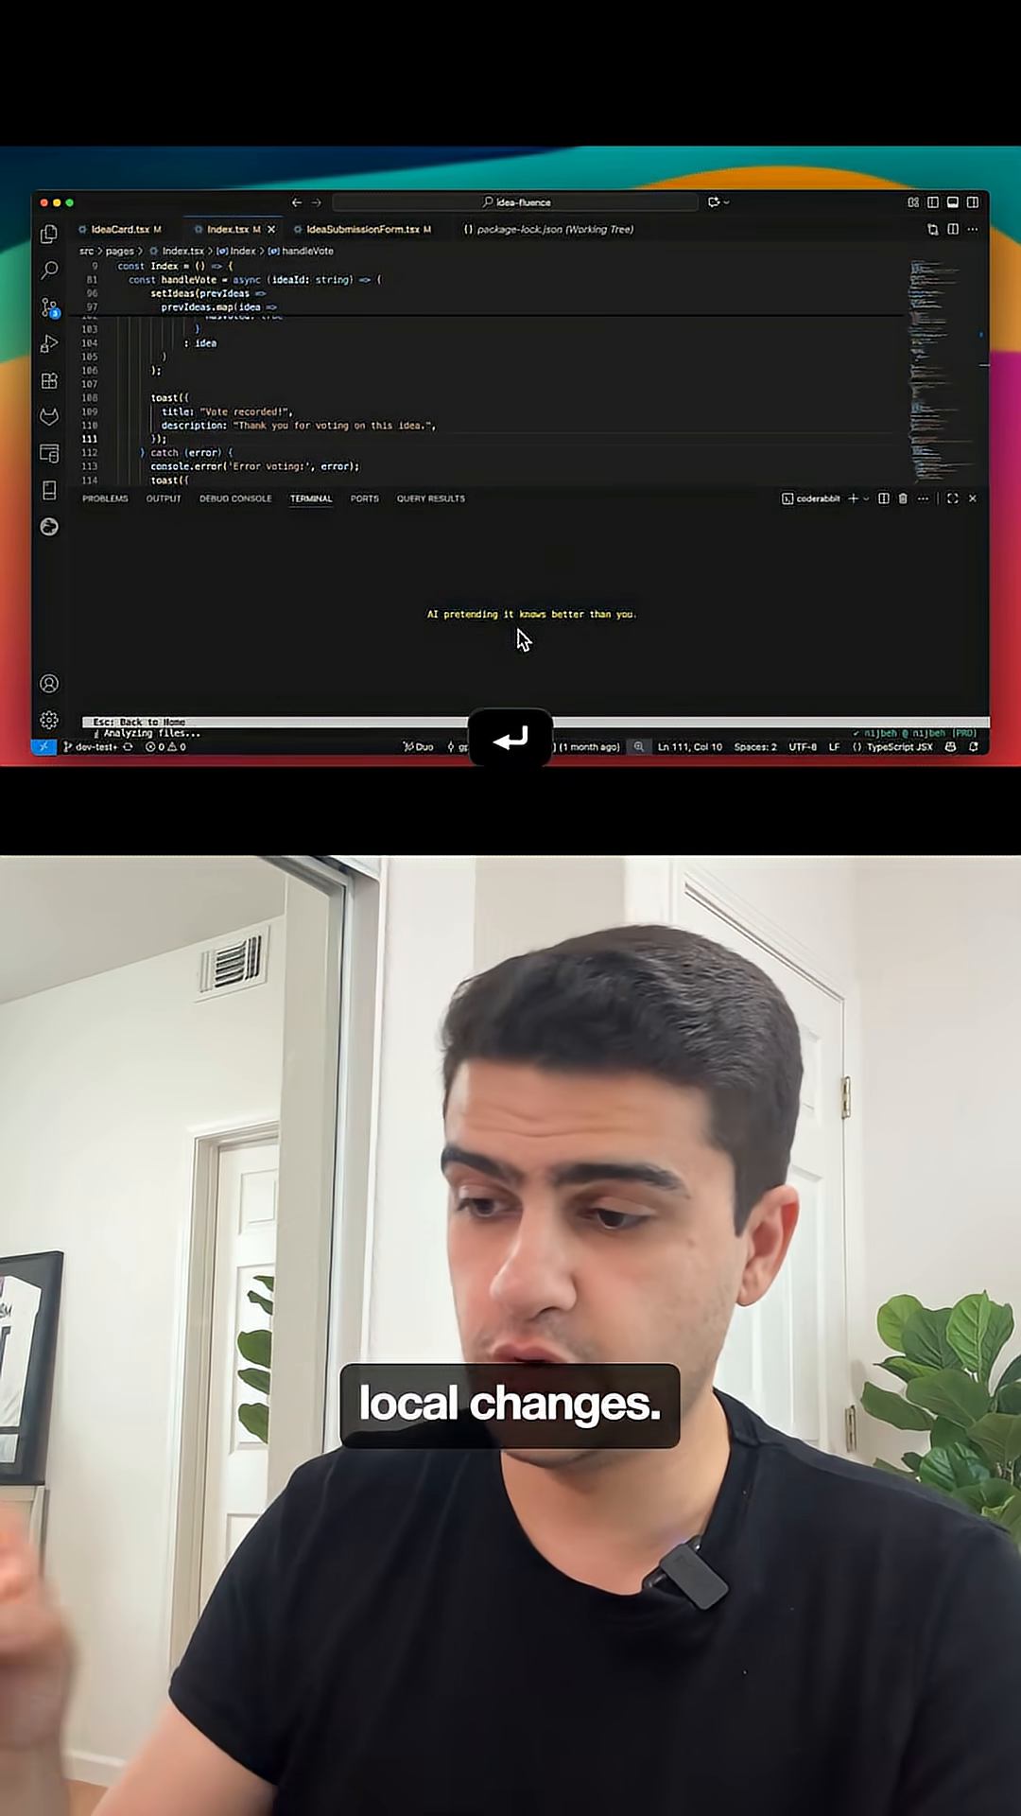
{"action": "key", "text": "enter"}
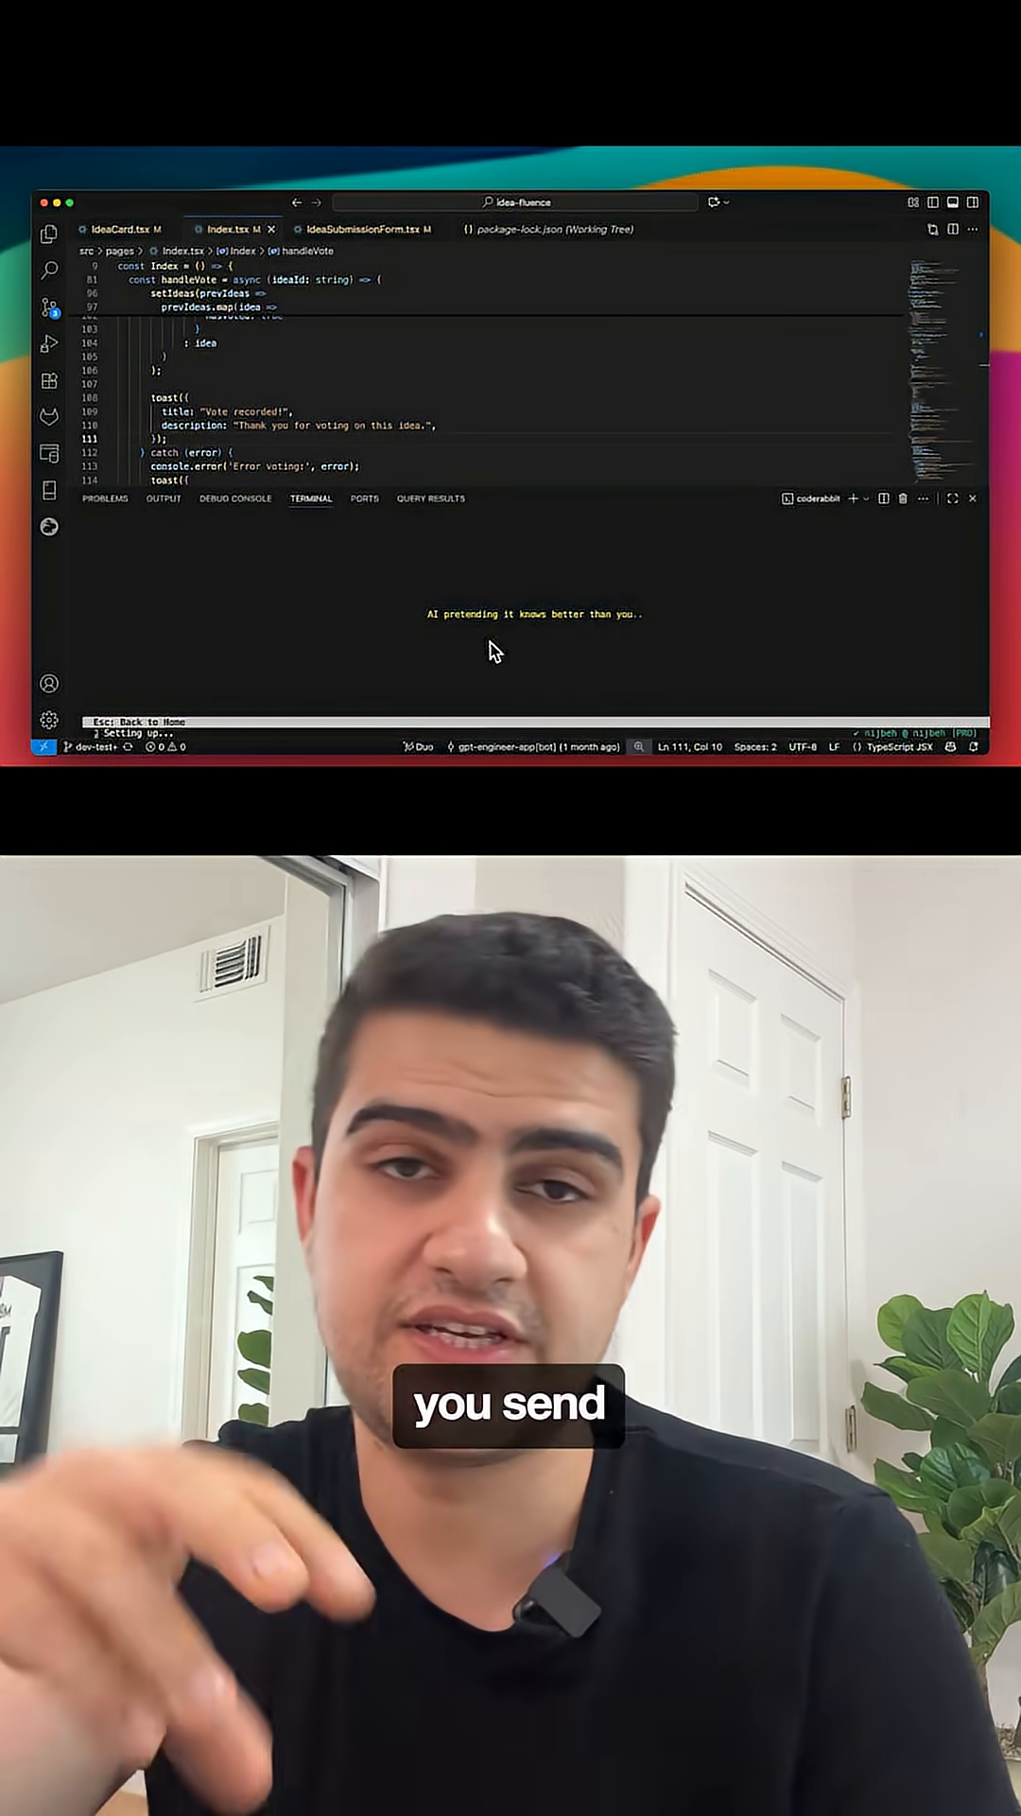